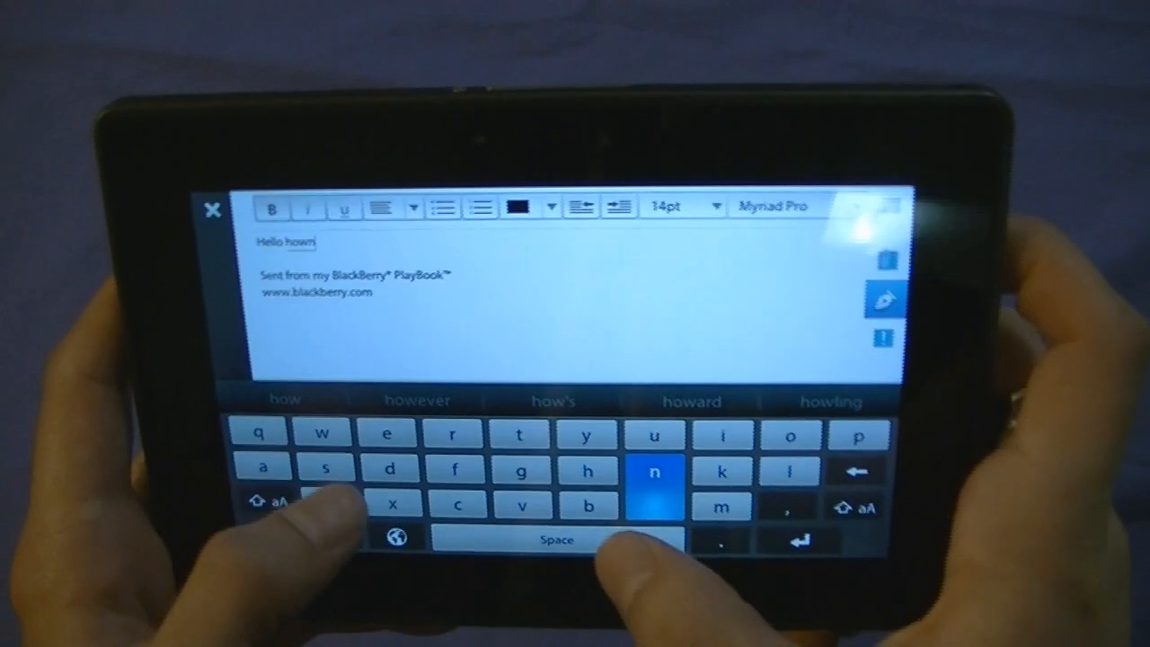
- Accept the predicted word 'how' so the body reads 'Hello how'
{"action": "left_click", "coordinate": [557, 539]}
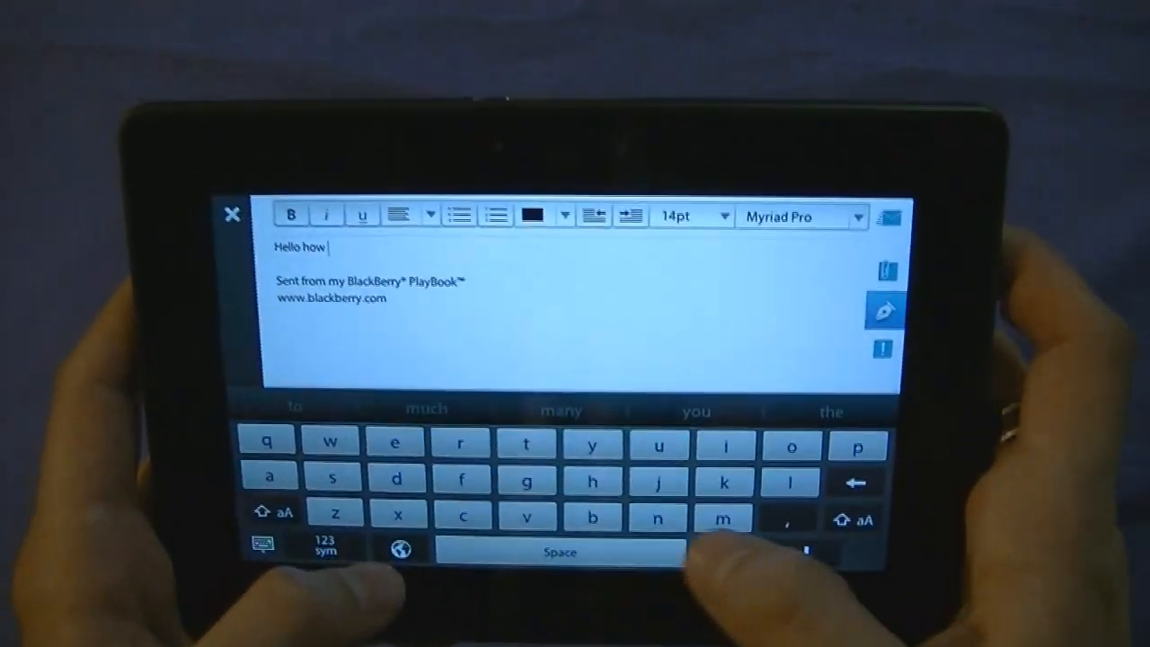